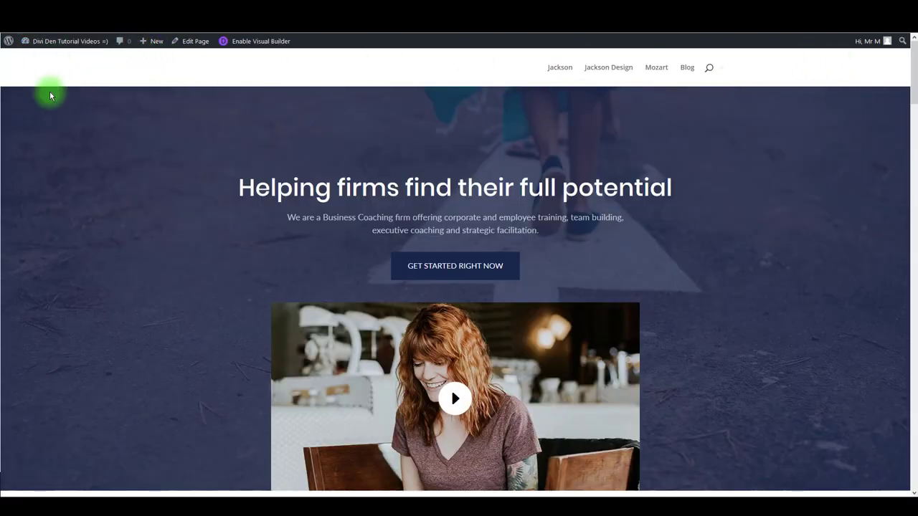
mouse_move(713, 56)
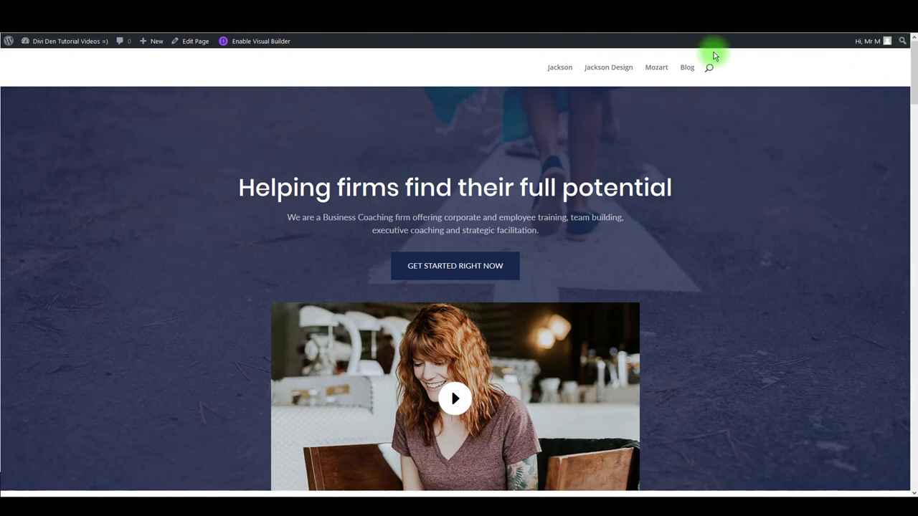
mouse_move(714, 61)
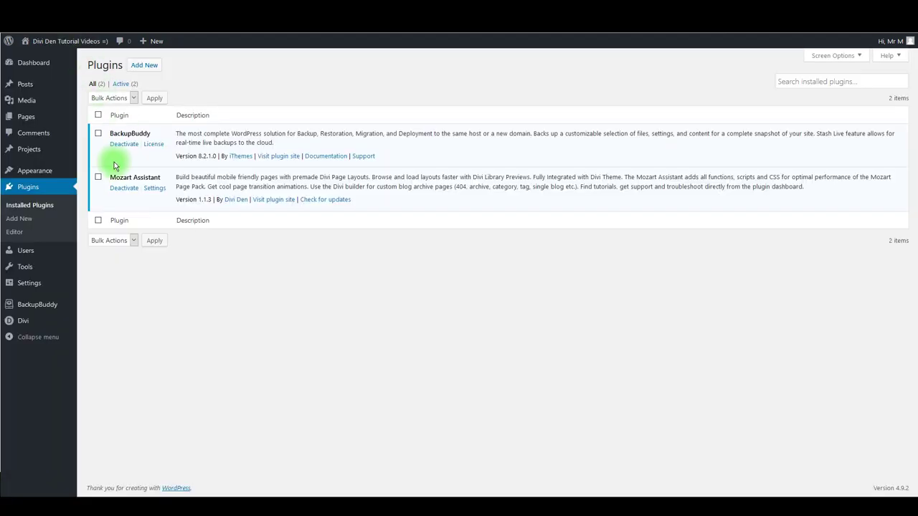
mouse_move(35, 170)
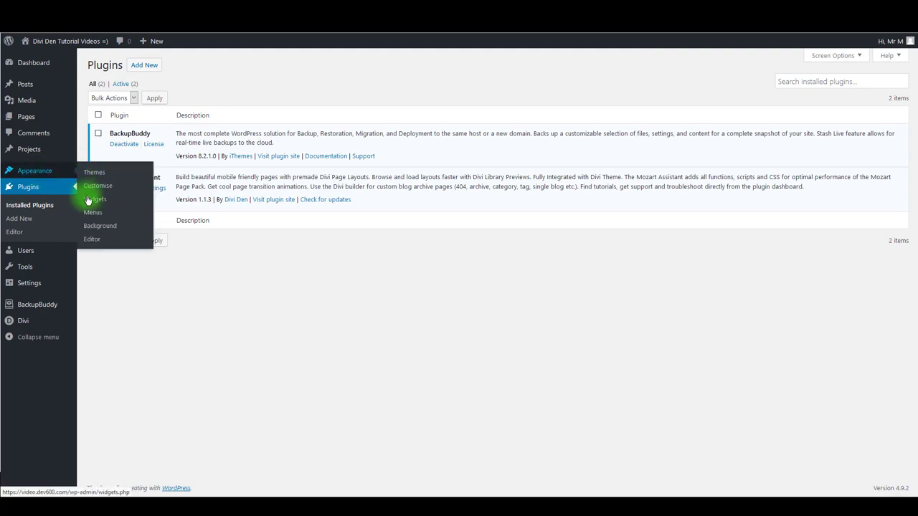
- Confirm Main Menu keeps the Primary Menu display location in Appearance > Menus
left_click(92, 212)
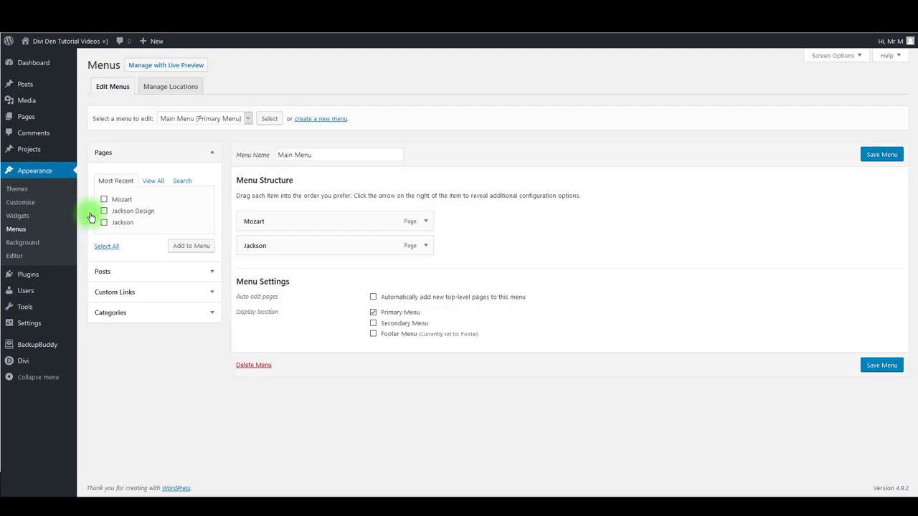
mouse_move(86, 219)
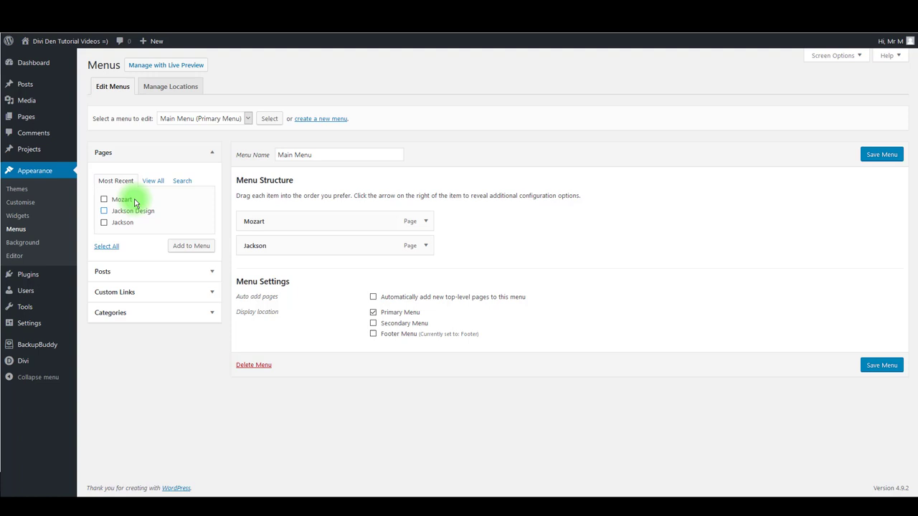
mouse_move(307, 262)
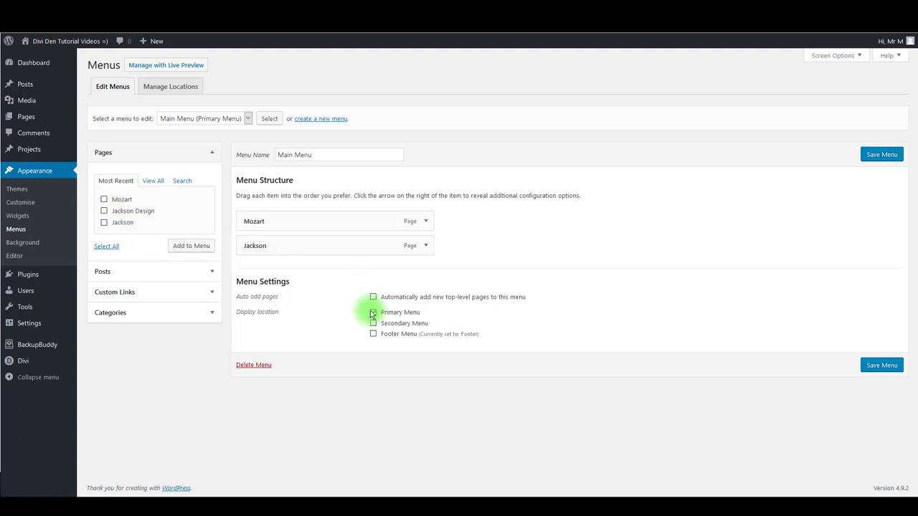
left_click(373, 312)
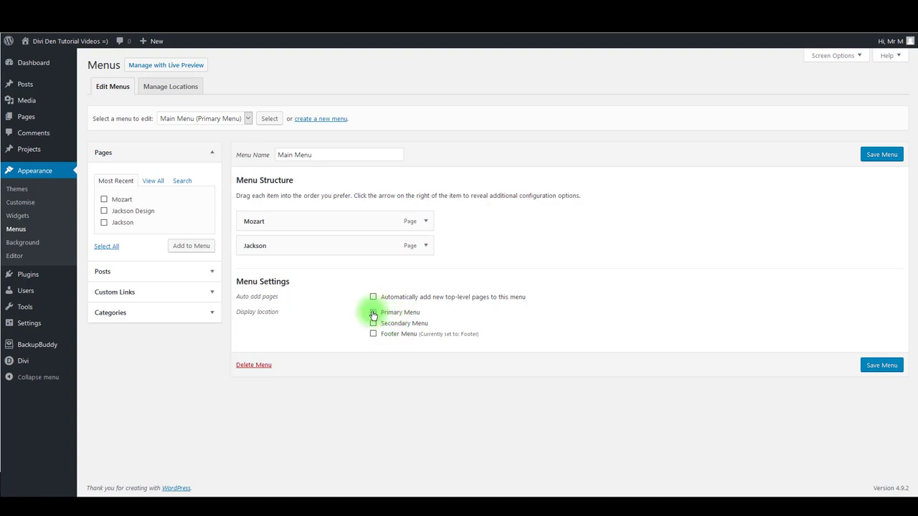
left_click(373, 312)
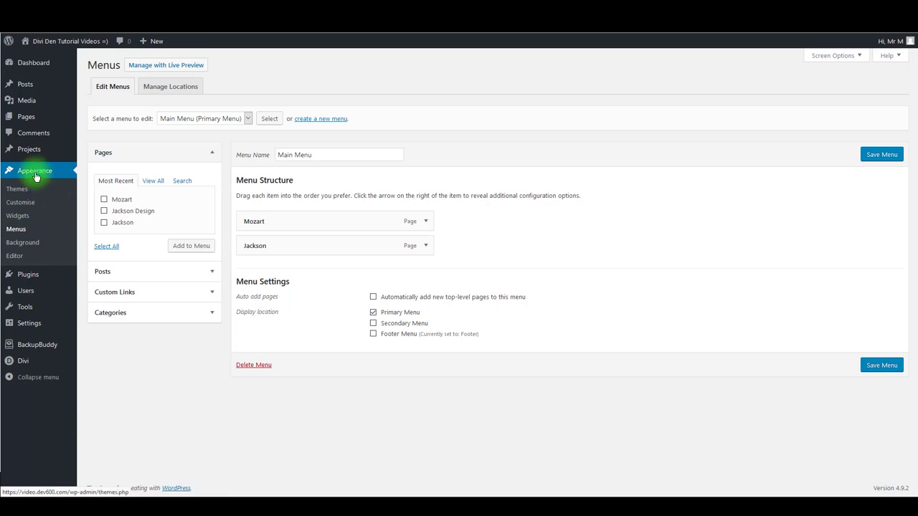
mouse_move(22, 202)
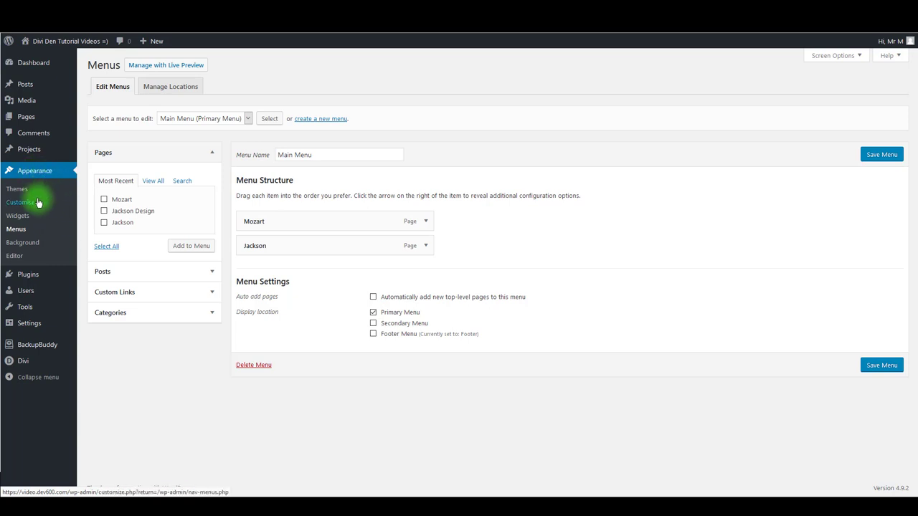
- Reach the Primary Menu Bar settings under Header & Navigation in the theme customizer
left_click(21, 202)
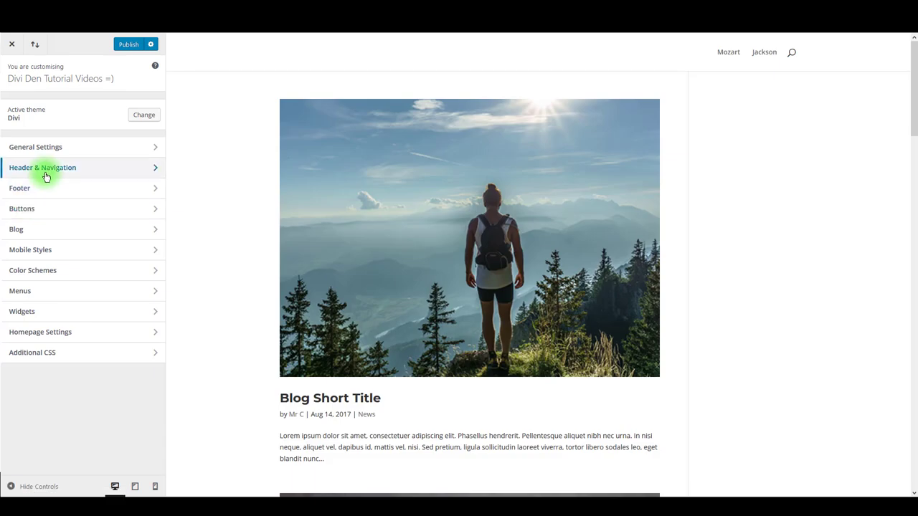
left_click(43, 167)
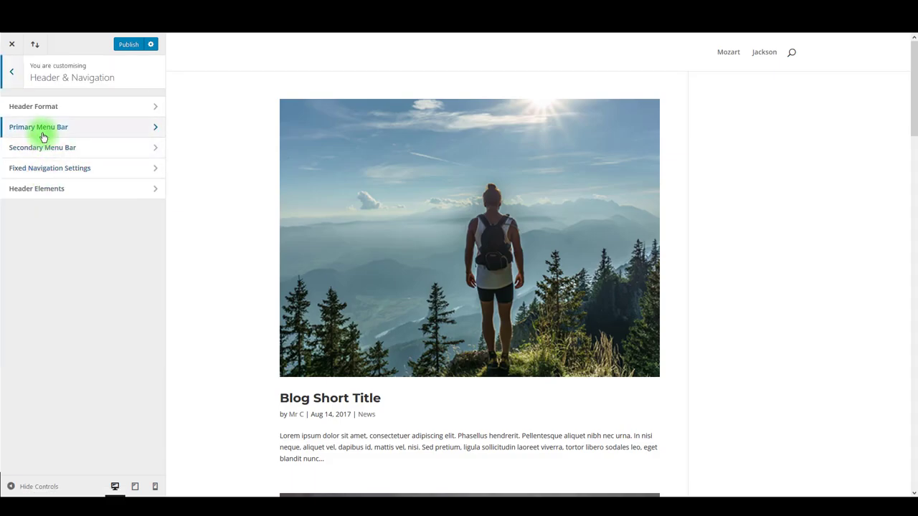
left_click(39, 127)
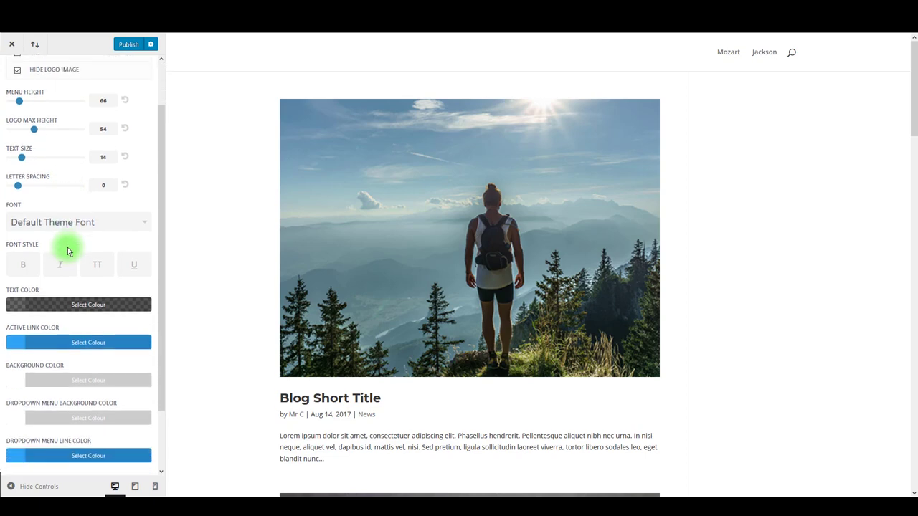
scroll("down", 3)
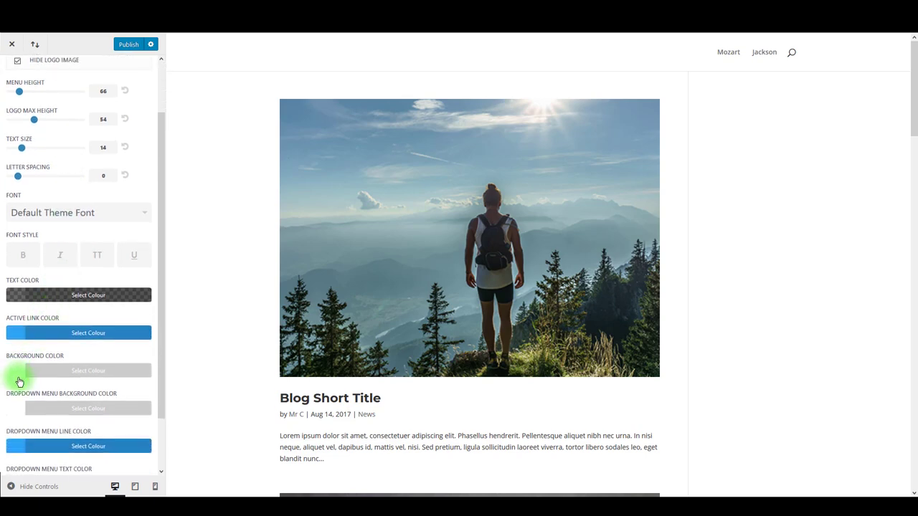
- Set the menu bar background to dark blue and the active link colour to #ffffff
left_click(89, 370)
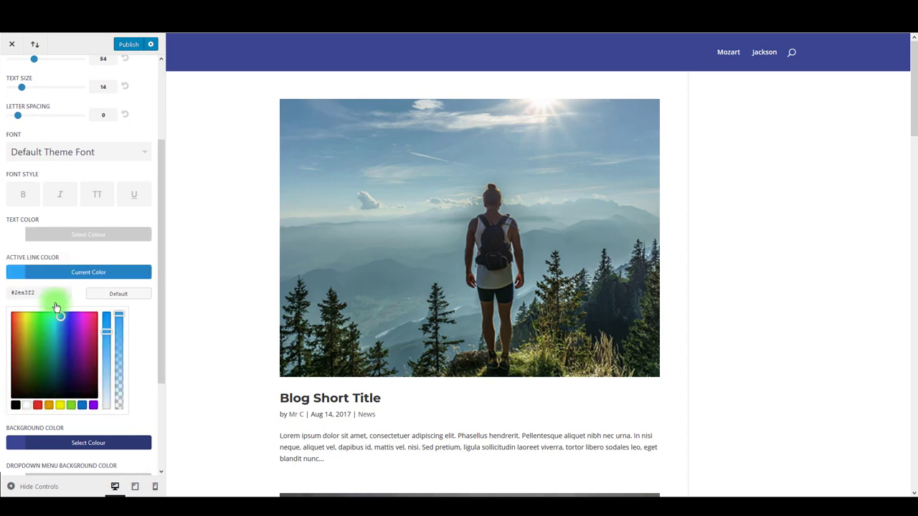
left_click(119, 293)
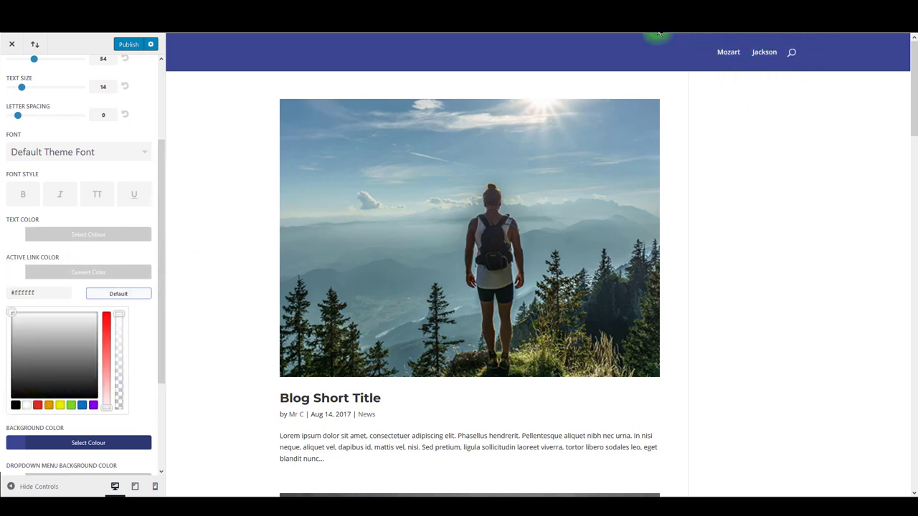
scroll("down", 3)
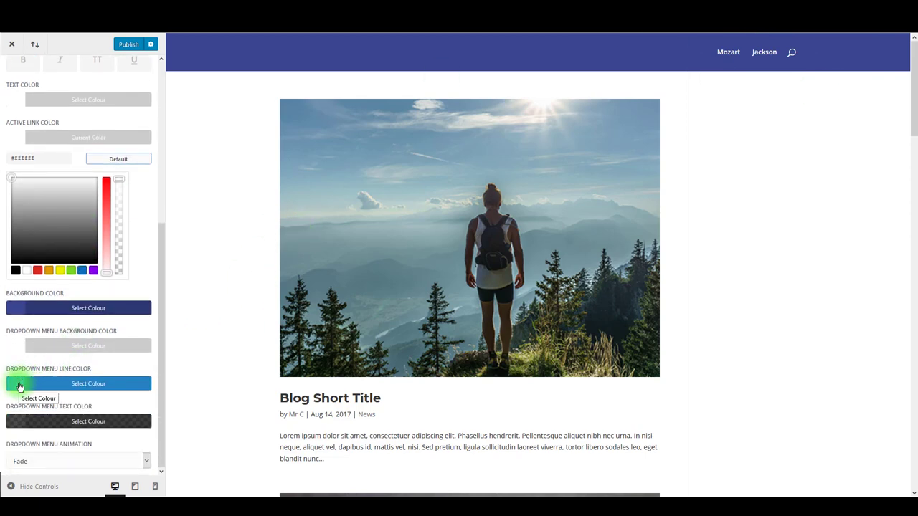
left_click(88, 383)
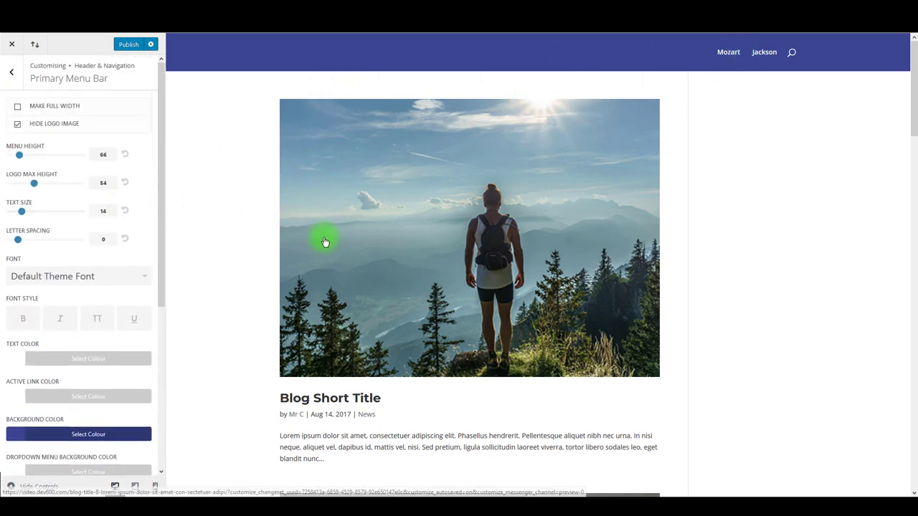
mouse_move(309, 250)
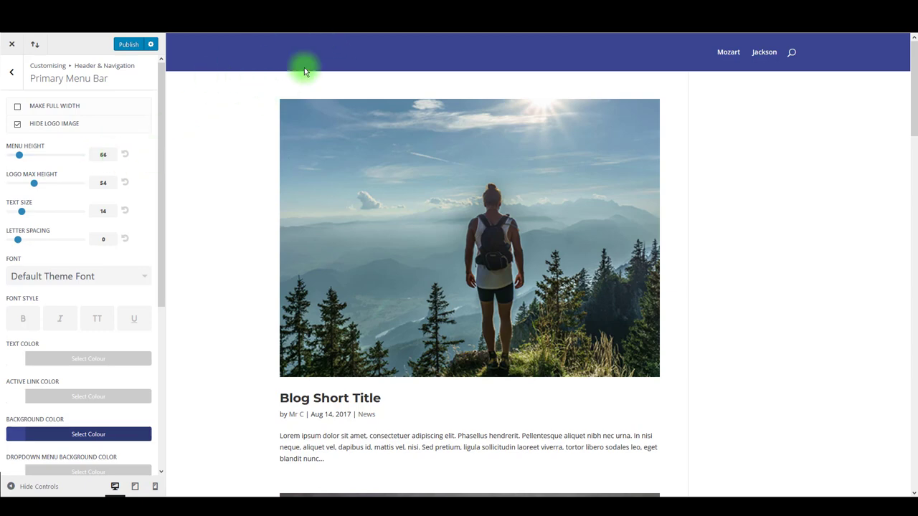
- Adjust the Menu Height slider, settling on 54, and publish the header changes
left_click_drag(19, 155, 33, 155)
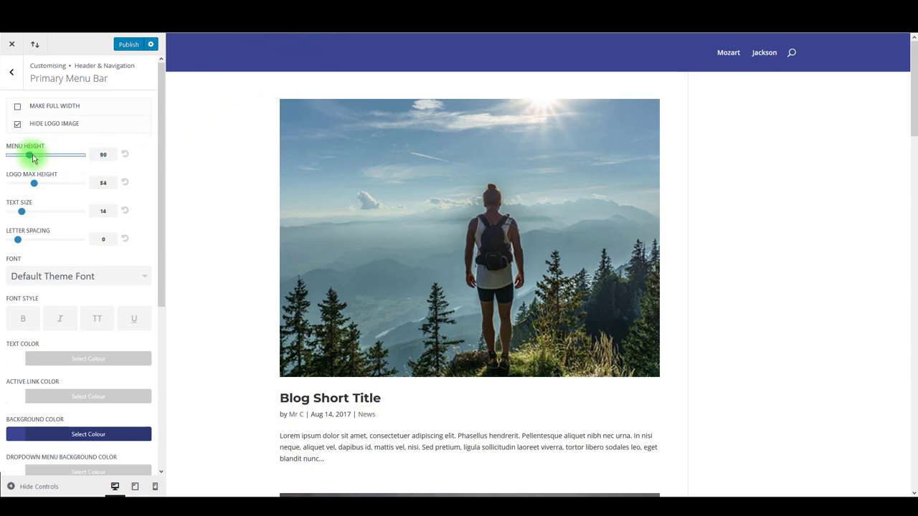
left_click_drag(32, 155, 41, 154)
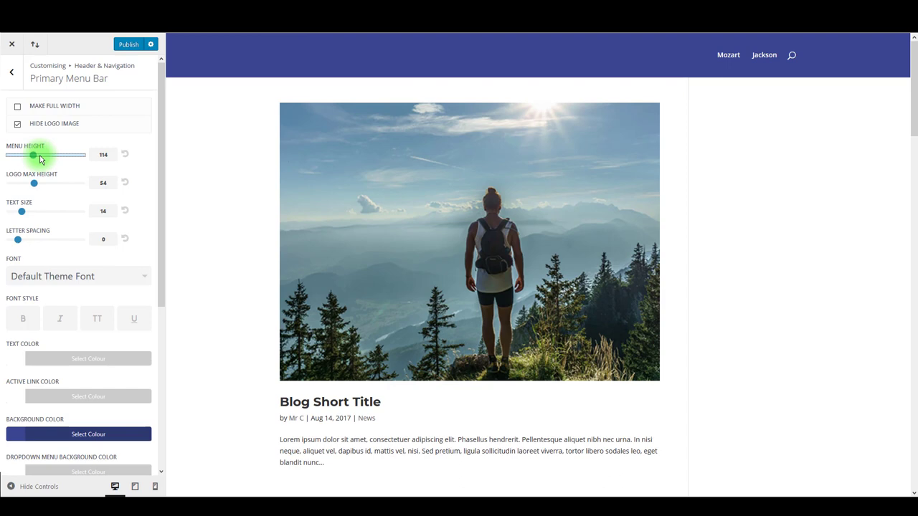
left_click_drag(33, 155, 16, 155)
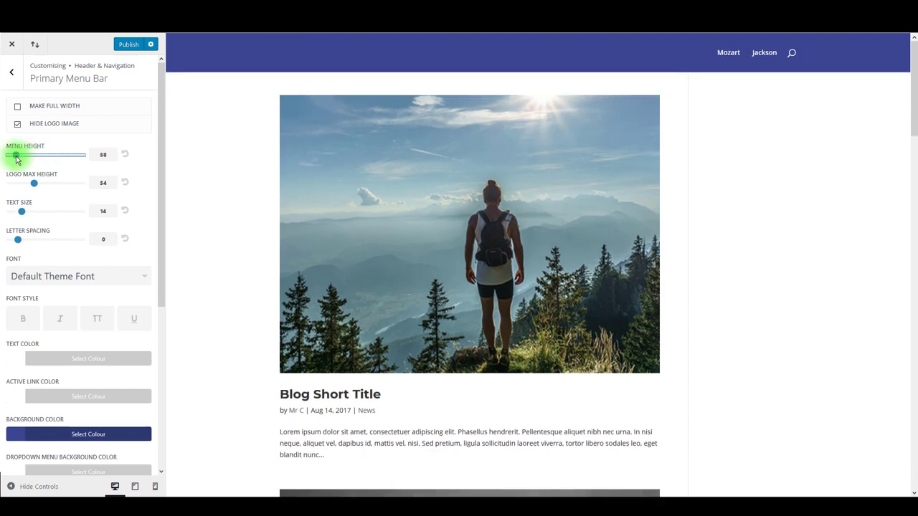
left_click_drag(24, 155, 15, 155)
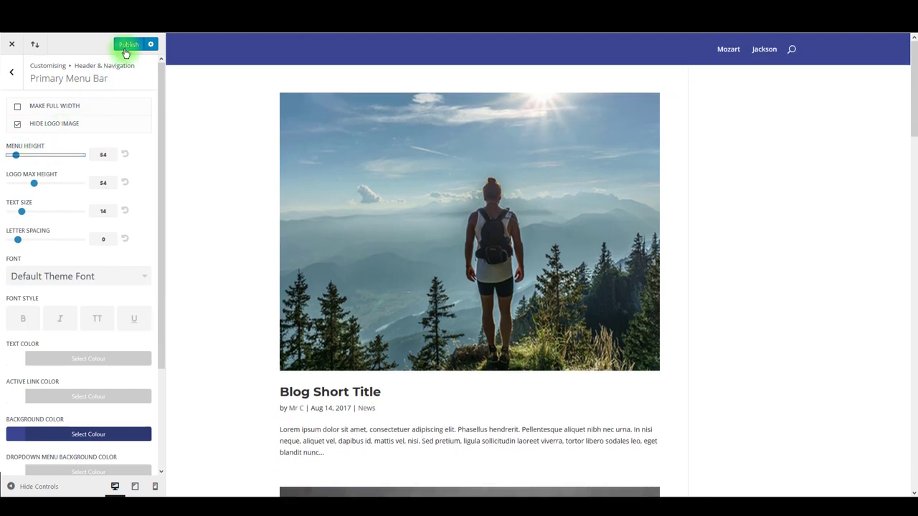
left_click(129, 44)
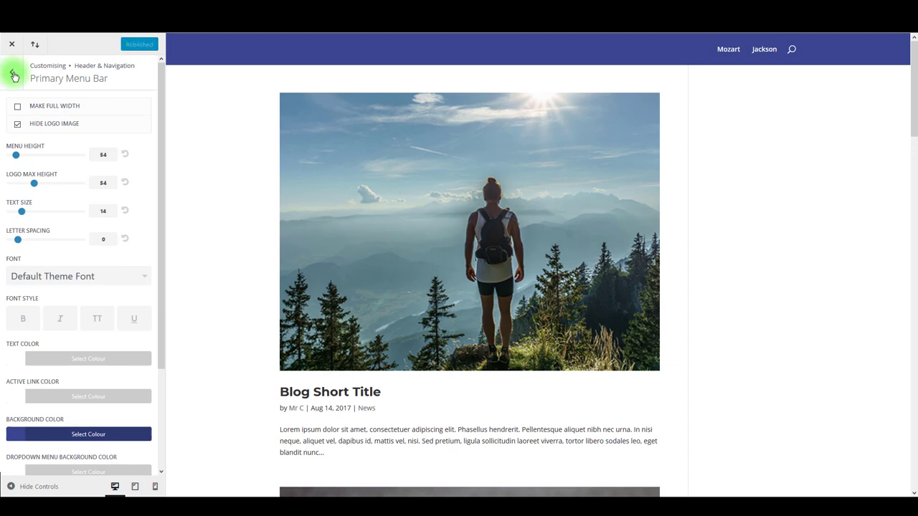